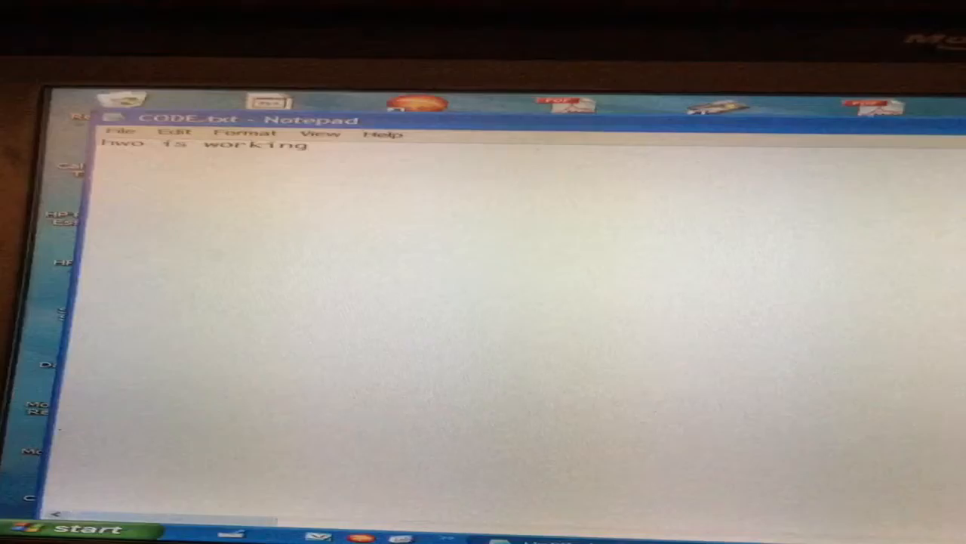
type("on this in")
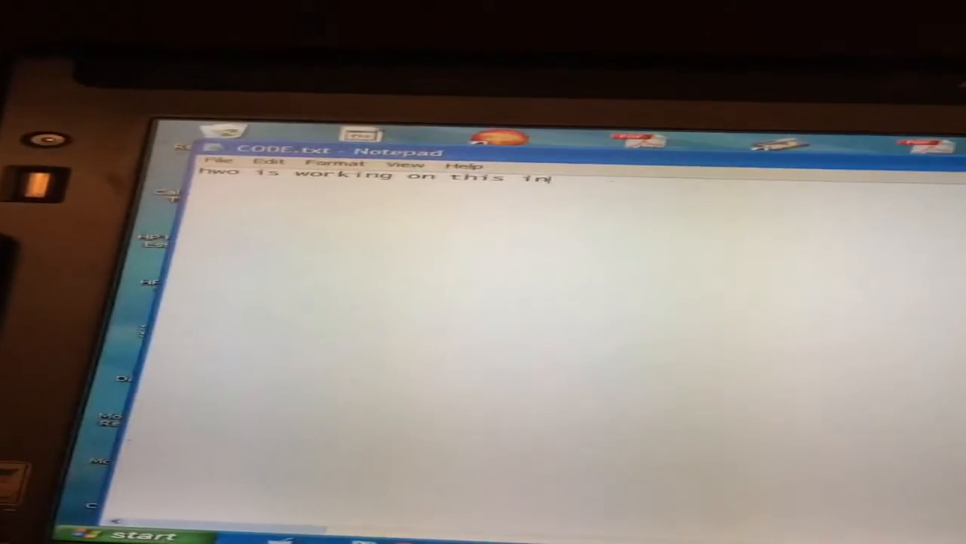
type("v")
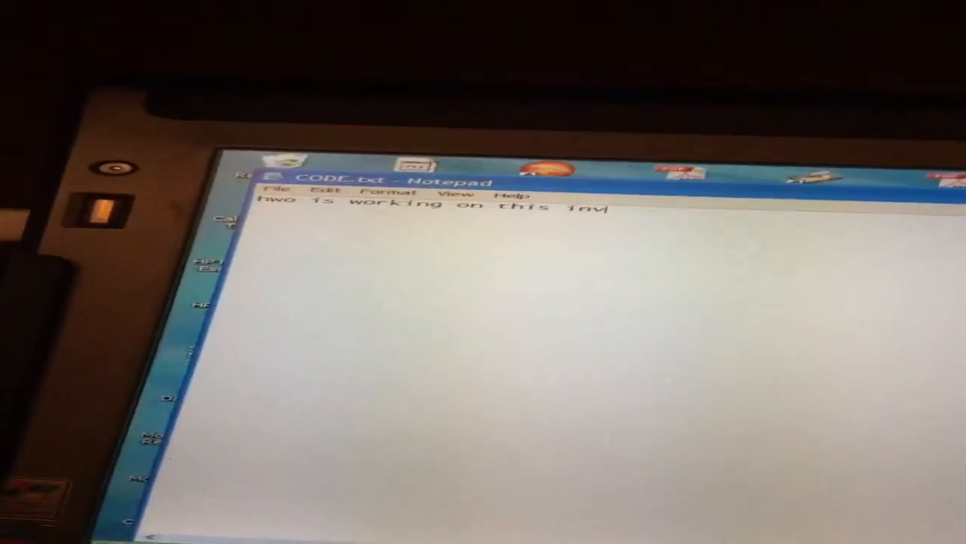
type("estigation?")
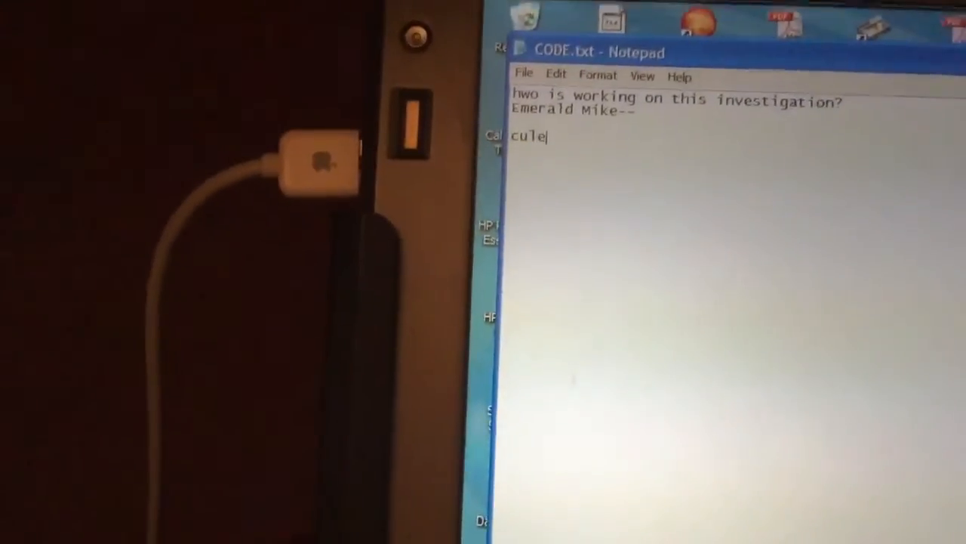
type("s")
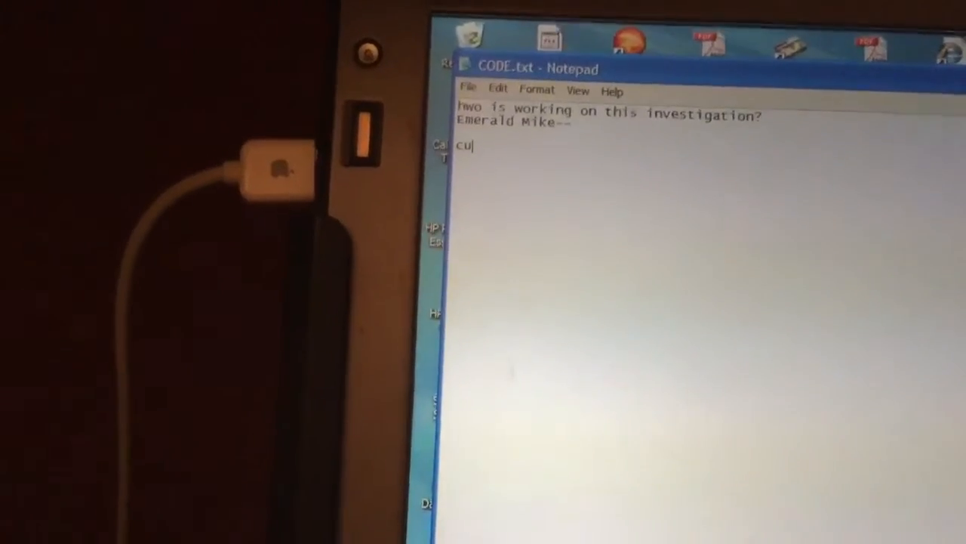
type("lues")
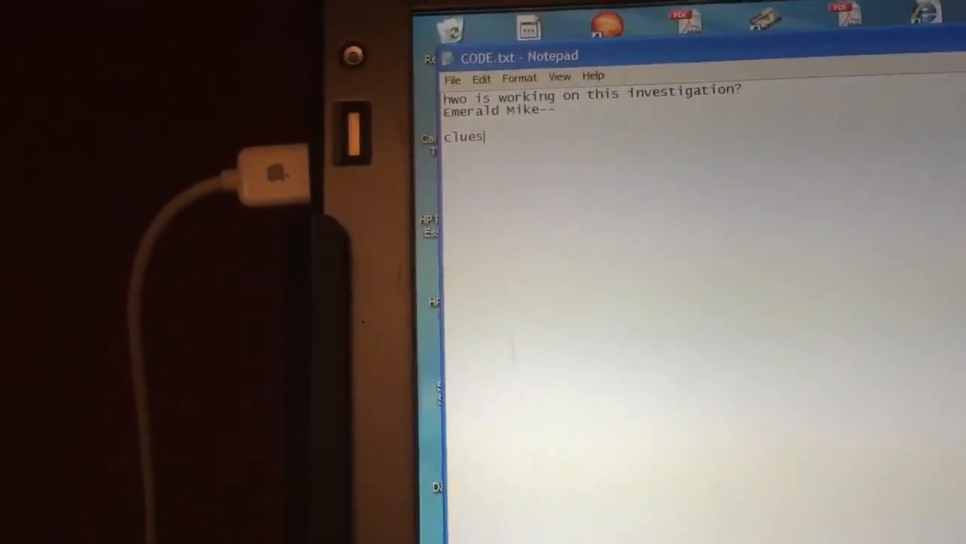
type("NULL")
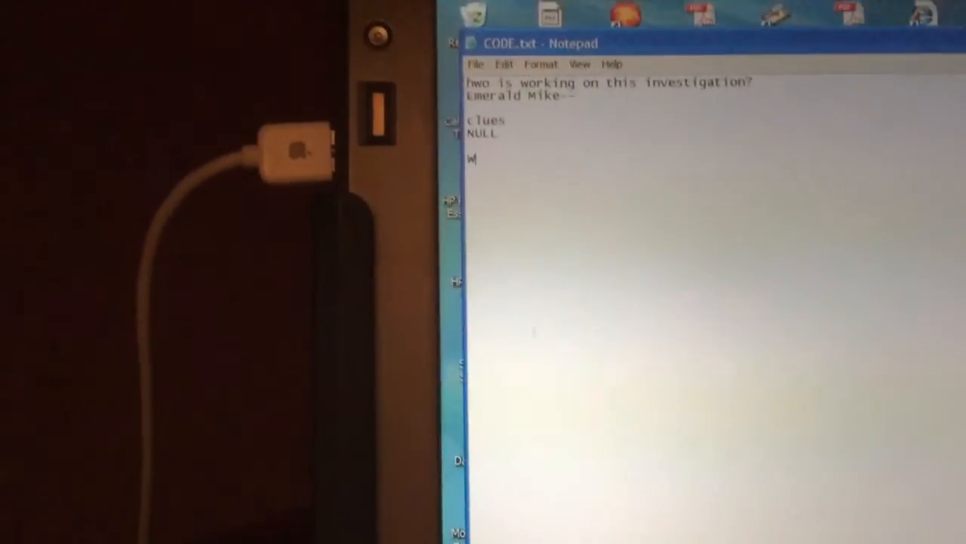
type("ere")
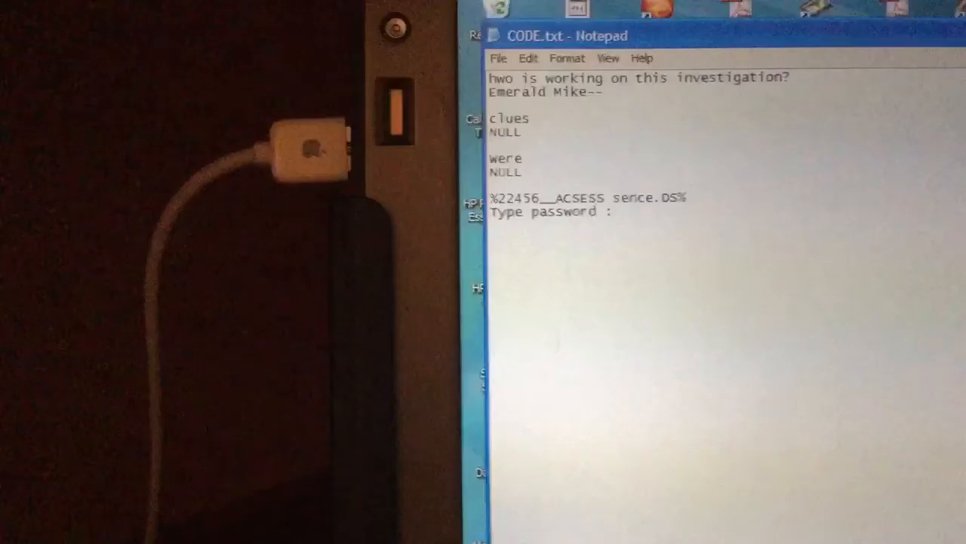
type("889")
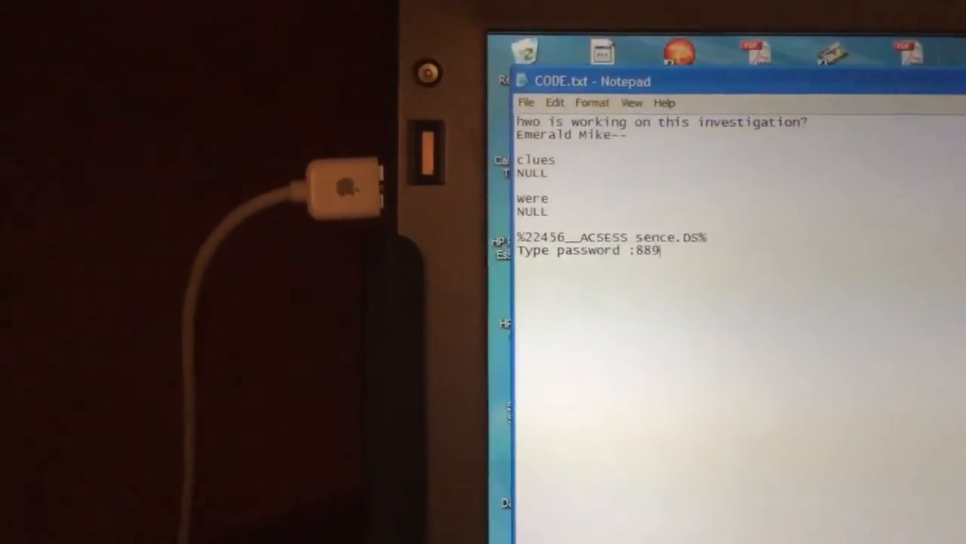
type("96")
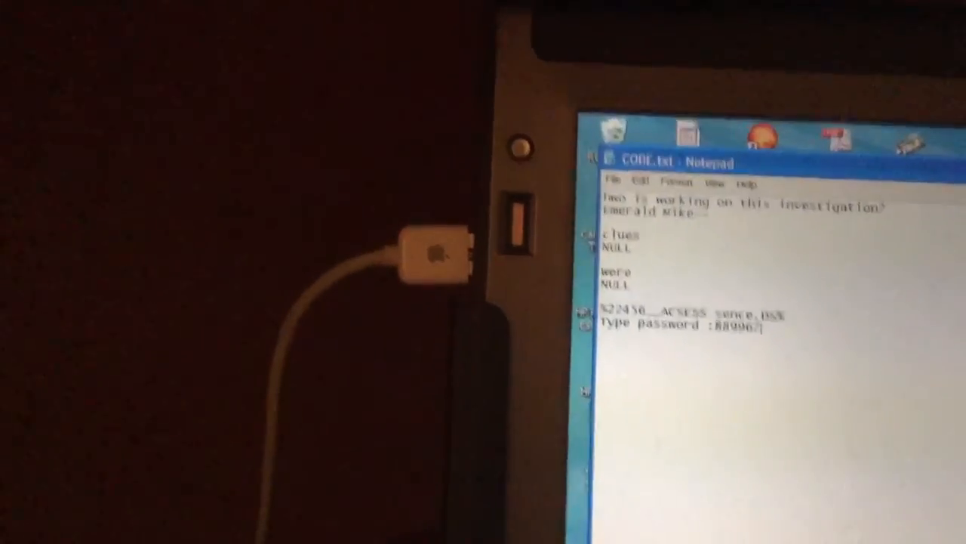